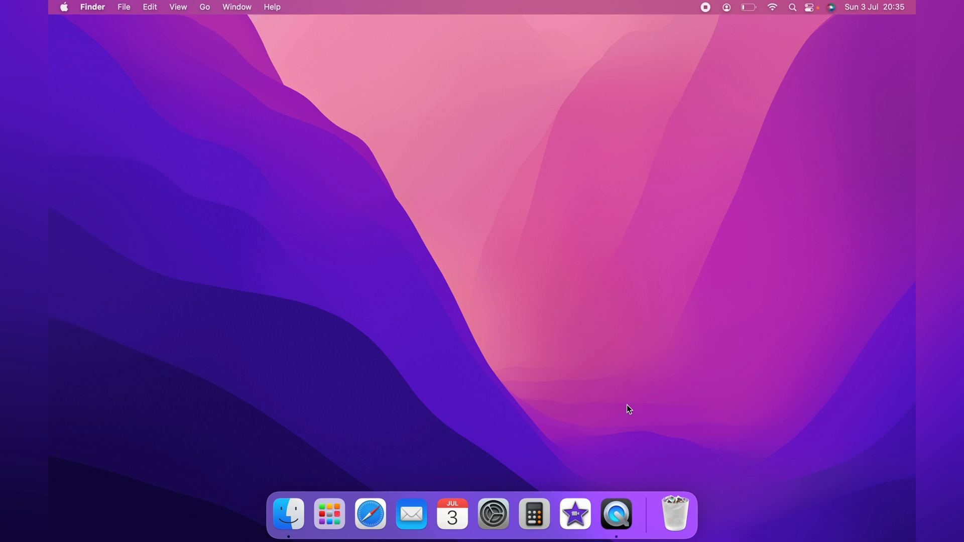
- View the see-through Finder File menu, then bring up the Apple menu
click(810, 7)
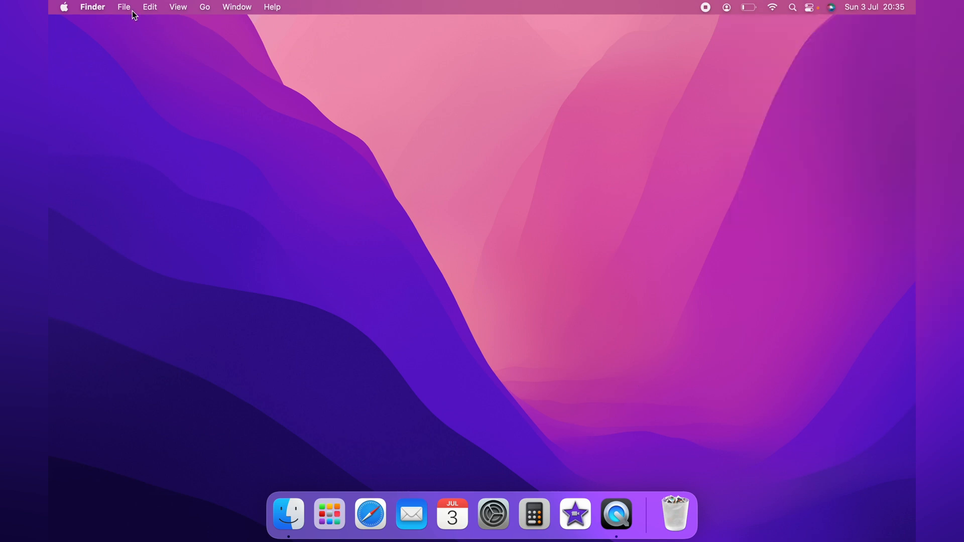
click(122, 7)
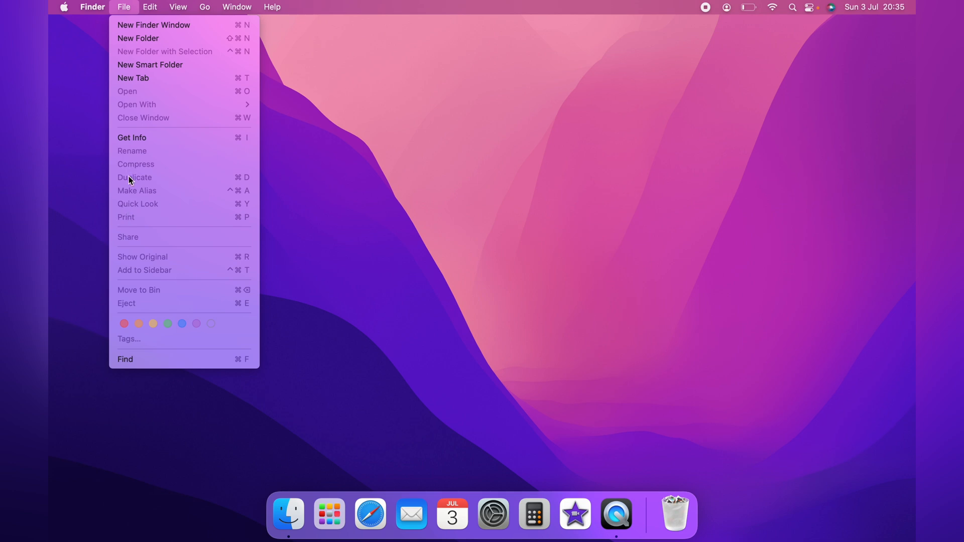
mouse_move(221, 202)
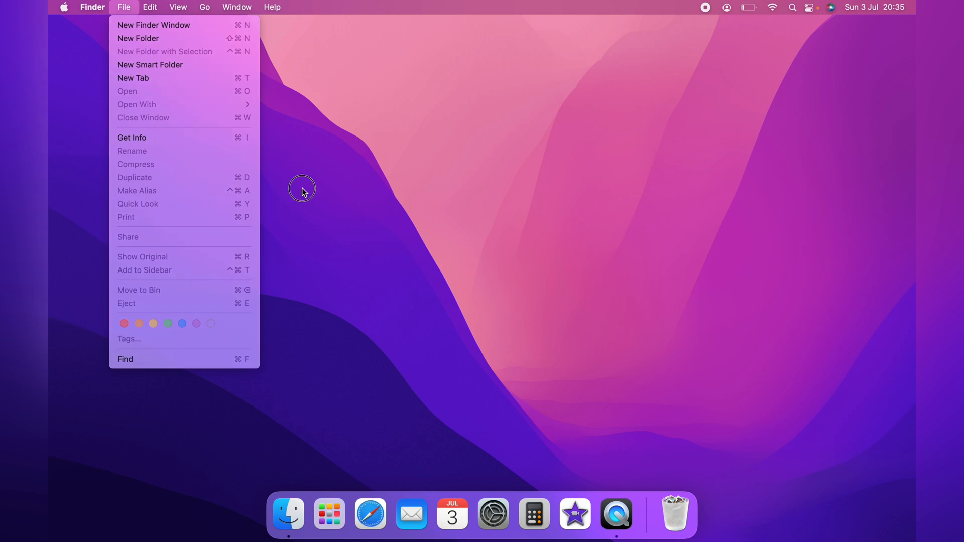
click(66, 7)
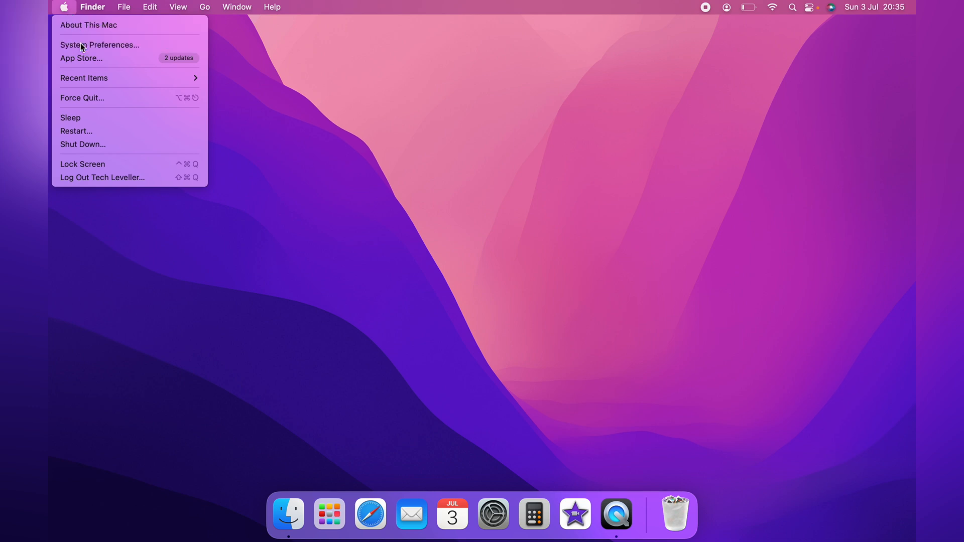
- Enable Reduce transparency under Accessibility > Display so the menu bar turns opaque
click(99, 44)
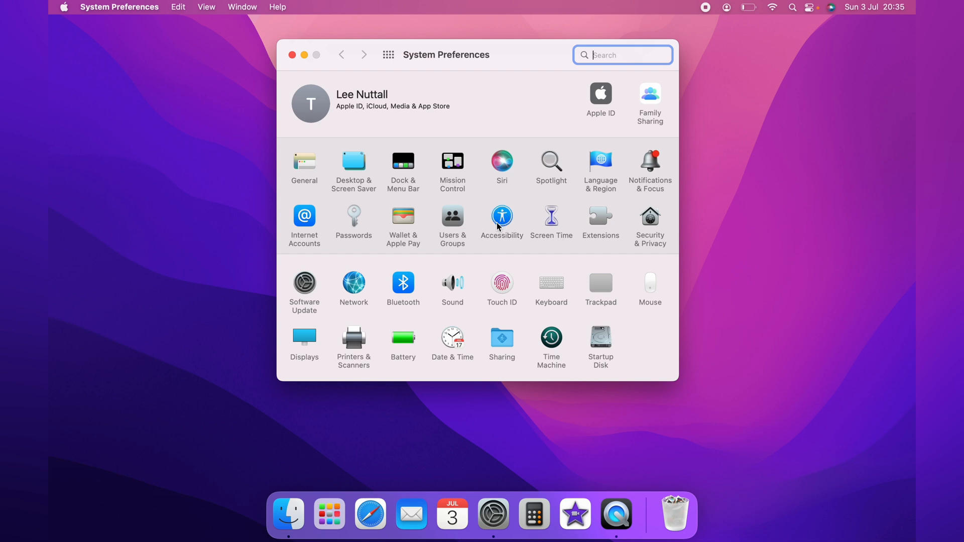
click(503, 217)
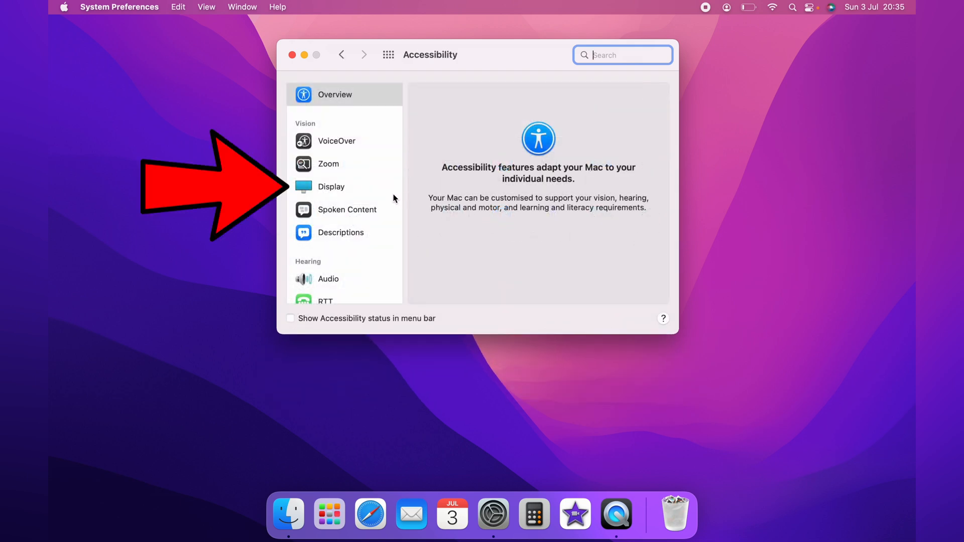
click(330, 187)
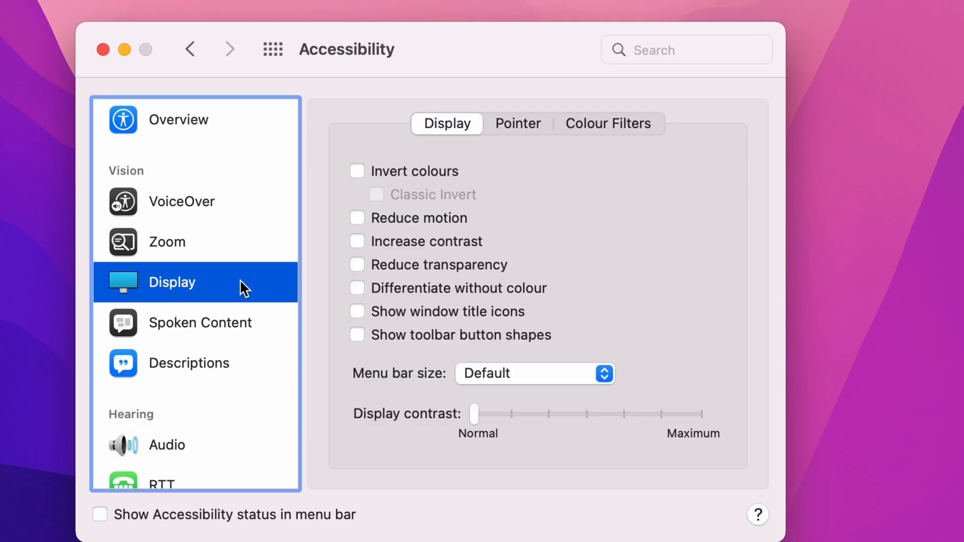
mouse_move(284, 254)
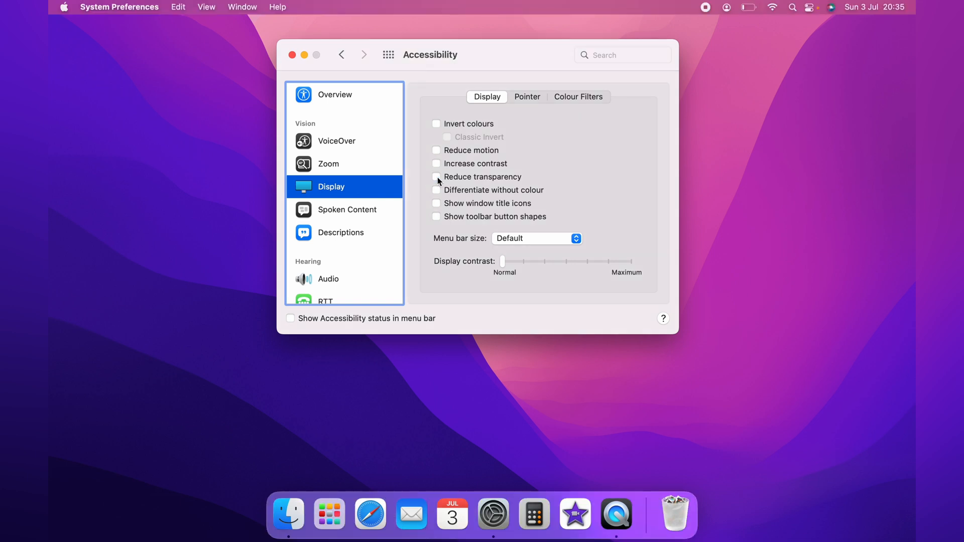
click(437, 177)
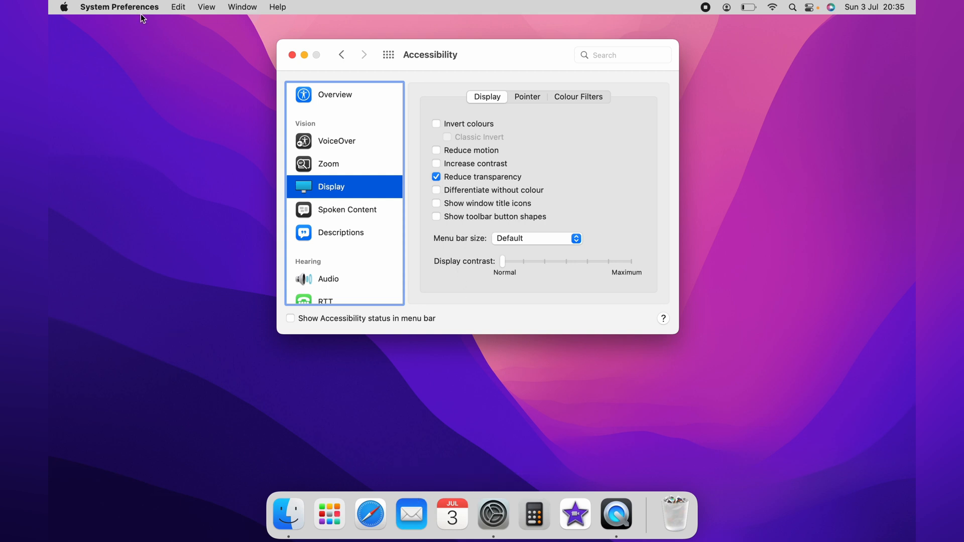
- Check that the menu bar, Control Centre and Apple menu now render solid grey
click(124, 7)
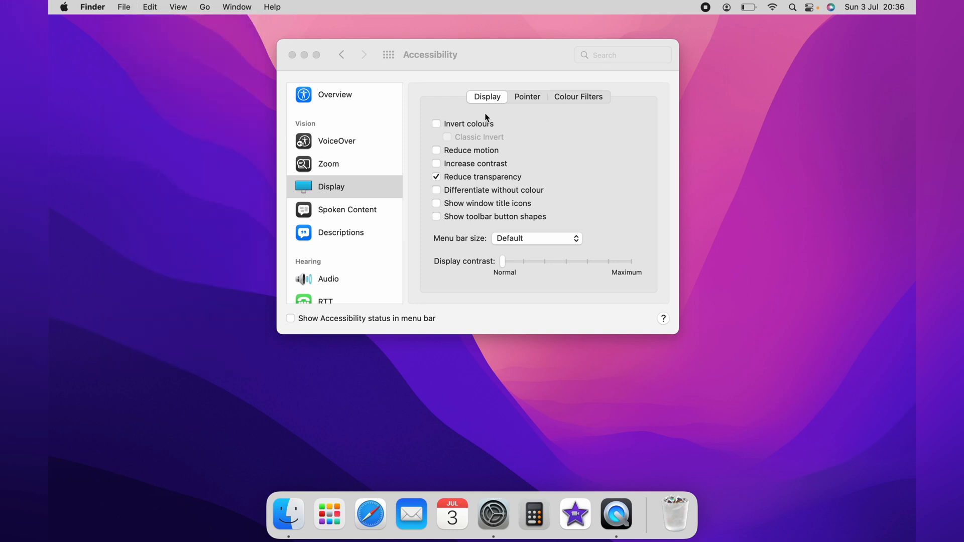
click(293, 54)
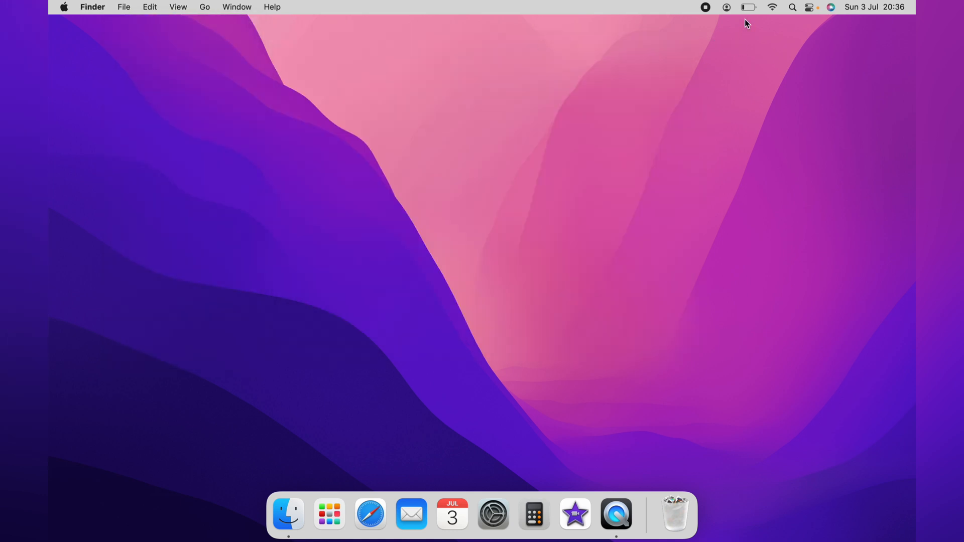
click(811, 7)
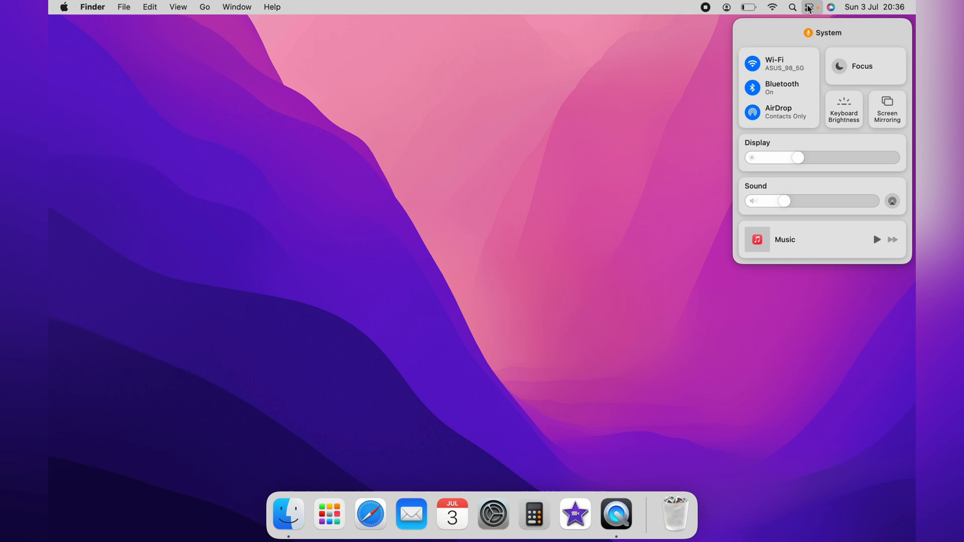
click(576, 182)
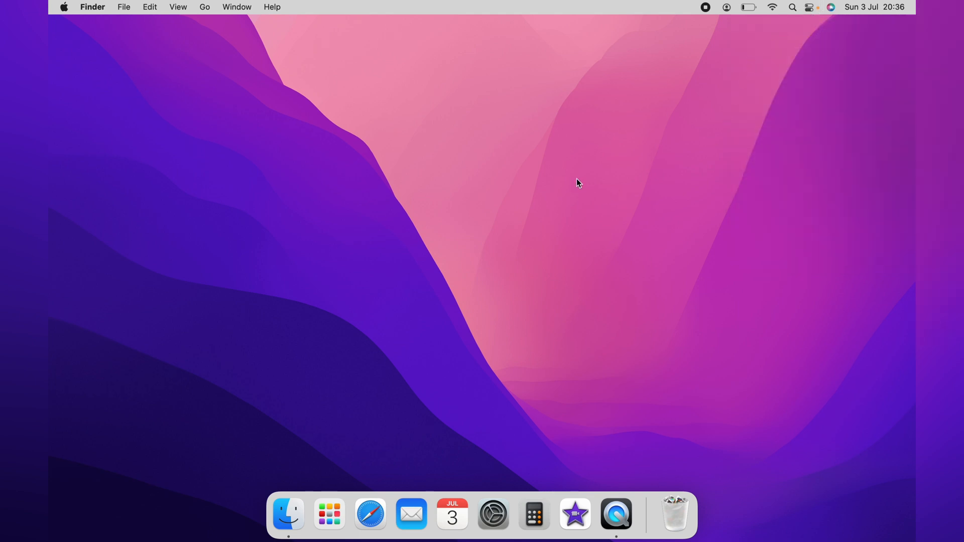
click(64, 7)
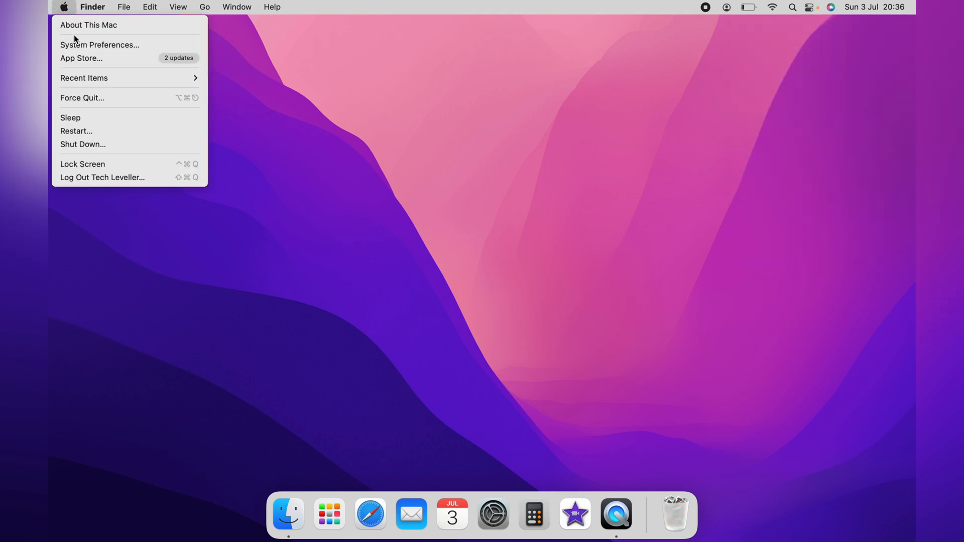
- Return to Accessibility > Display settings to switch Reduce transparency back off
click(100, 44)
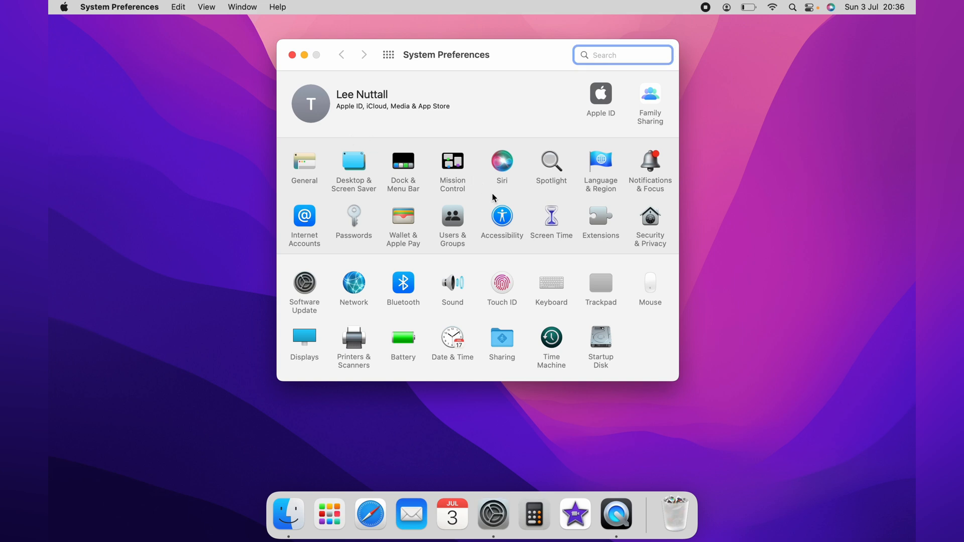
click(503, 215)
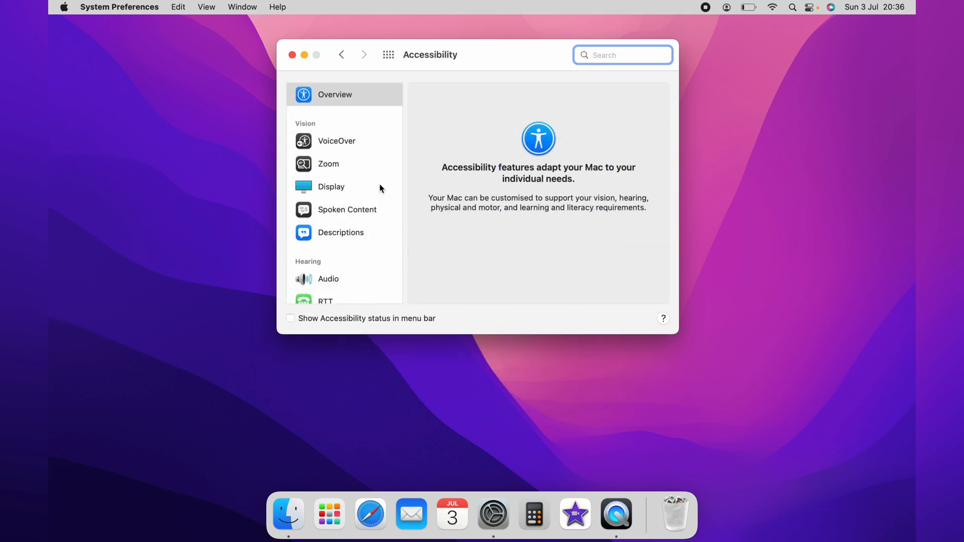
click(330, 187)
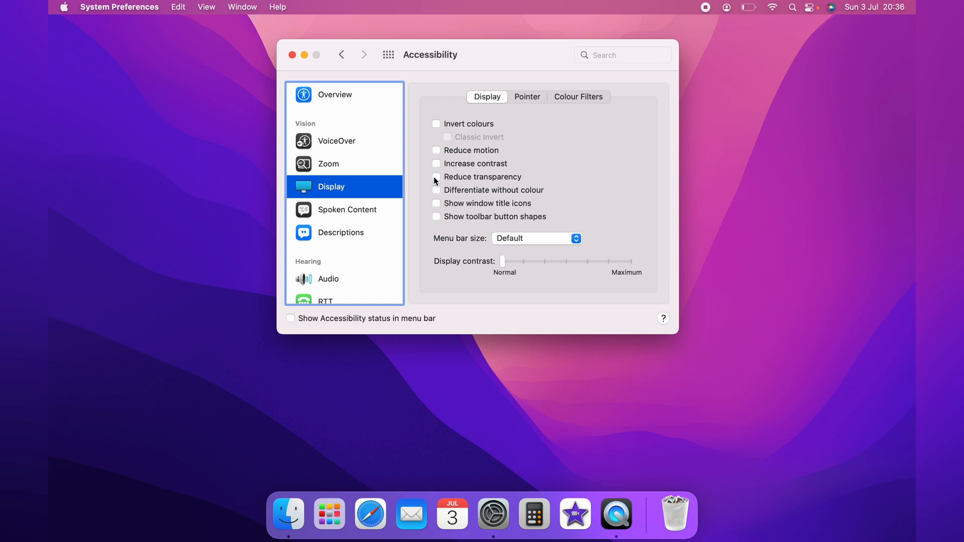
mouse_move(419, 162)
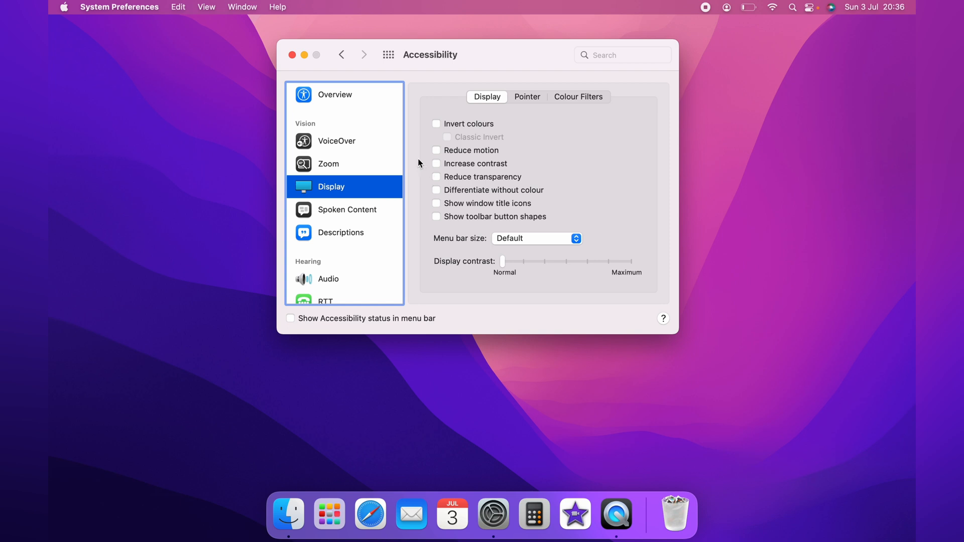